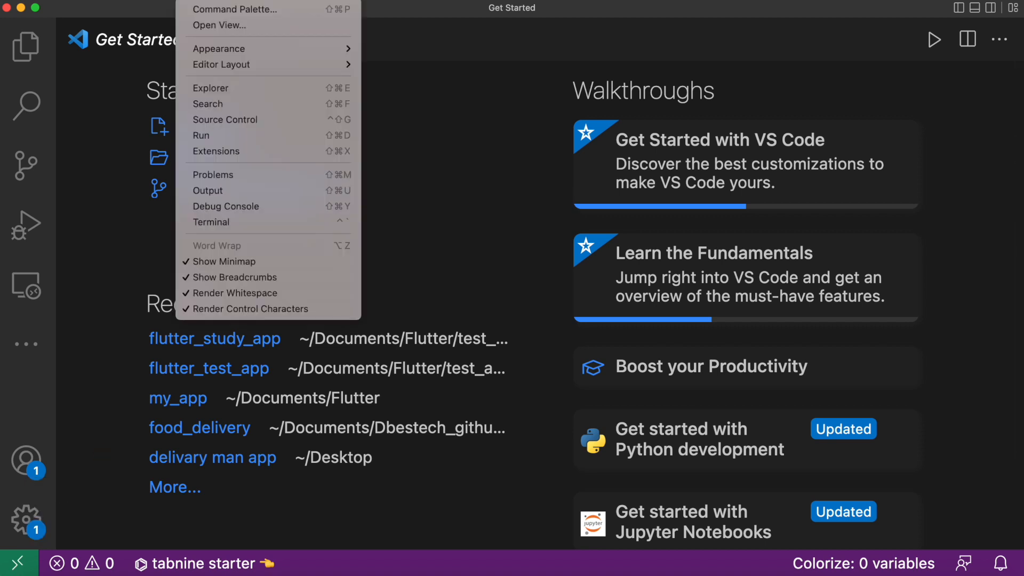
- Start a new Flutter project named flutter_study_app in the test_app folder
{"action": "left_click", "coordinate": [235, 9]}
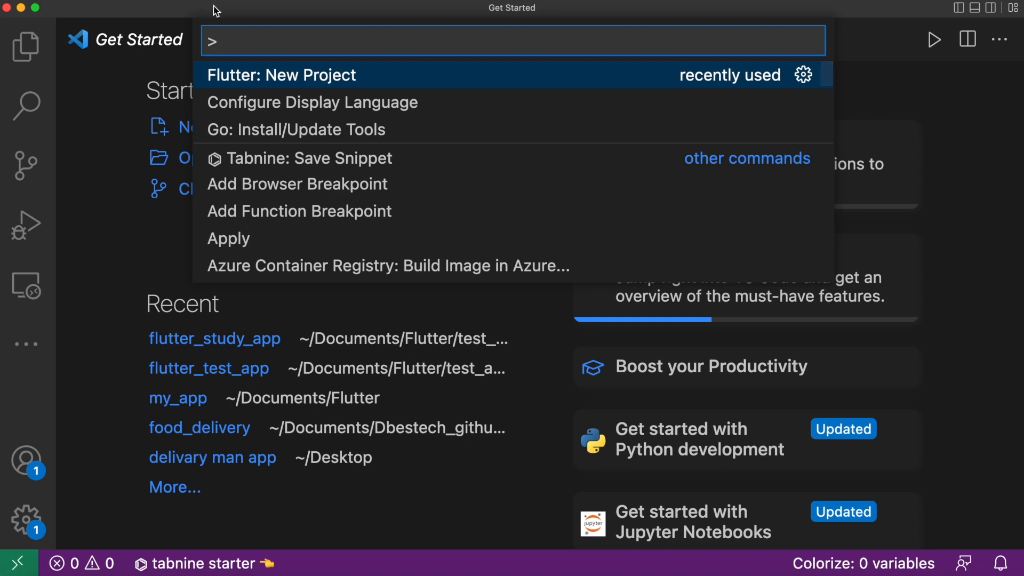
{"action": "key", "text": "Escape"}
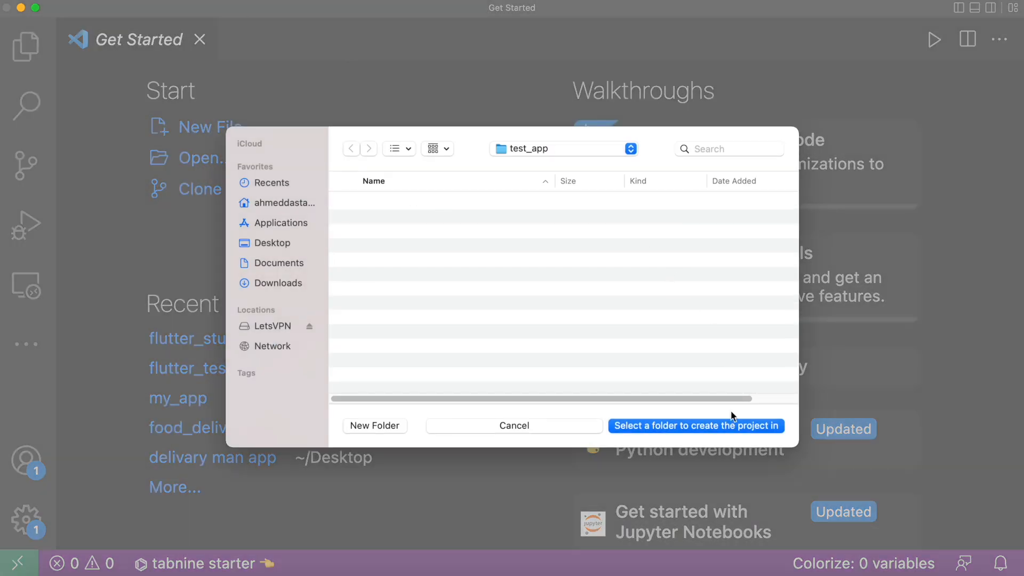
{"action": "left_click", "coordinate": [696, 426]}
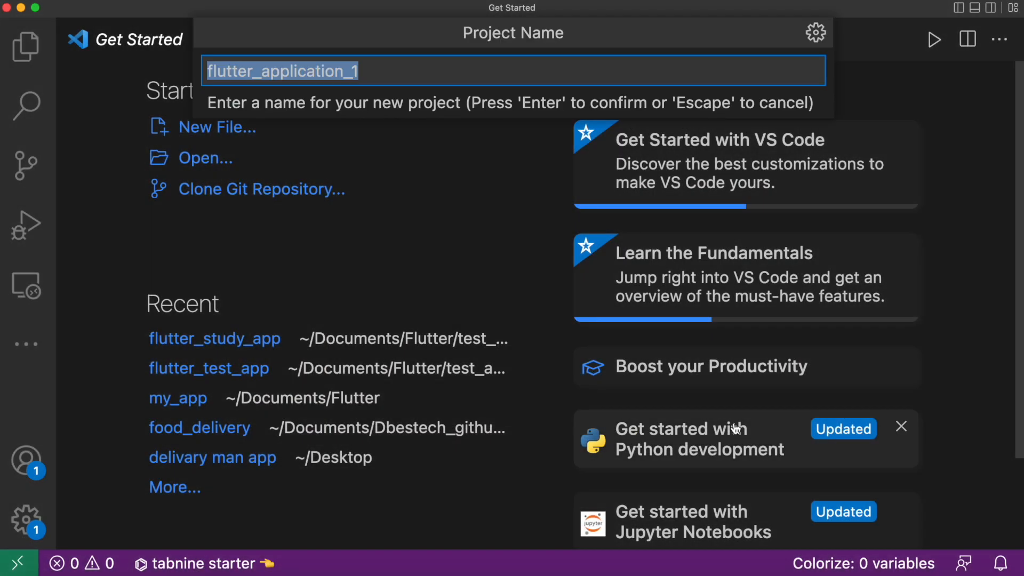
{"action": "type", "text": "flu"}
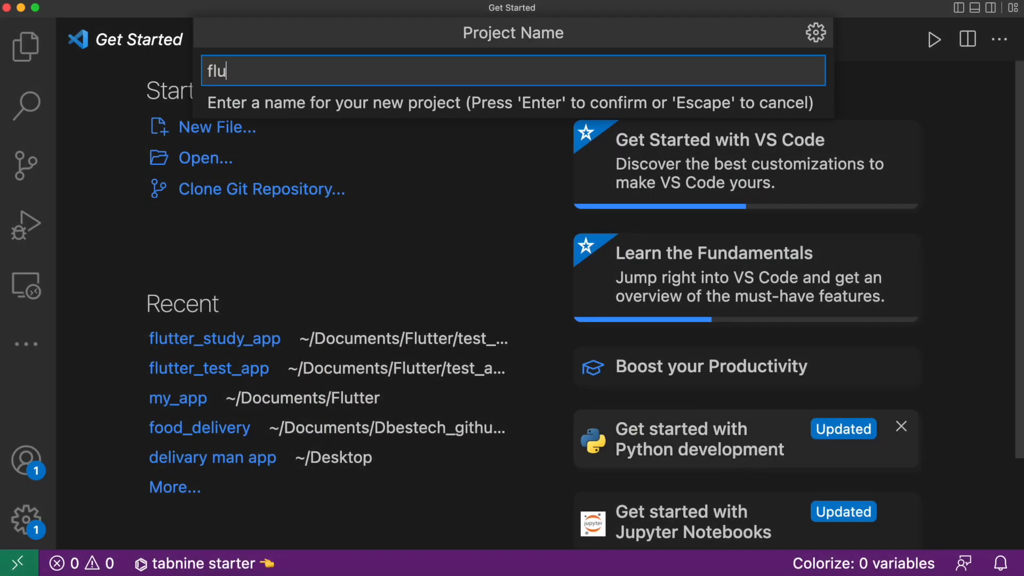
{"action": "type", "text": "tter_study_"}
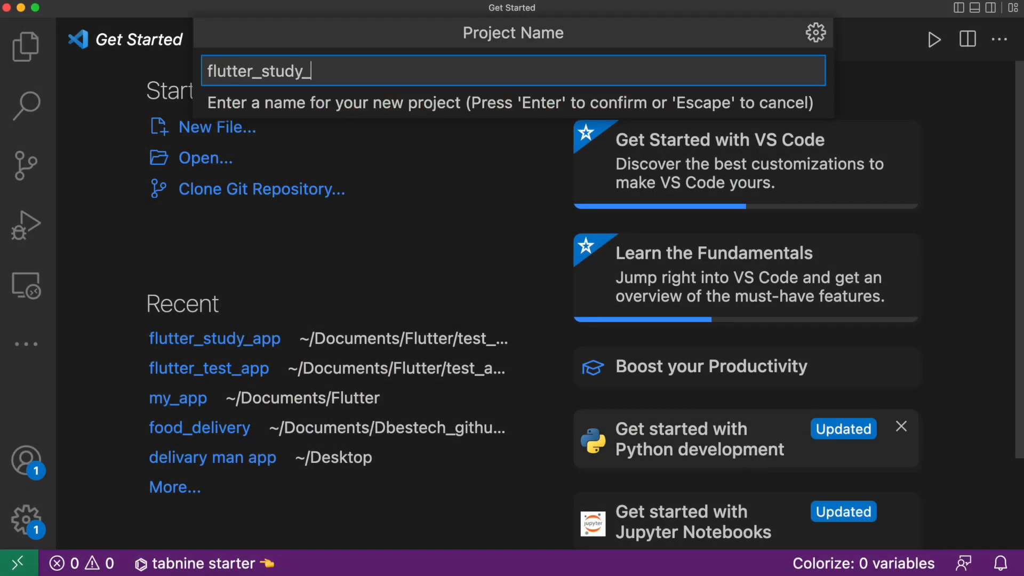
{"action": "key", "text": "Enter"}
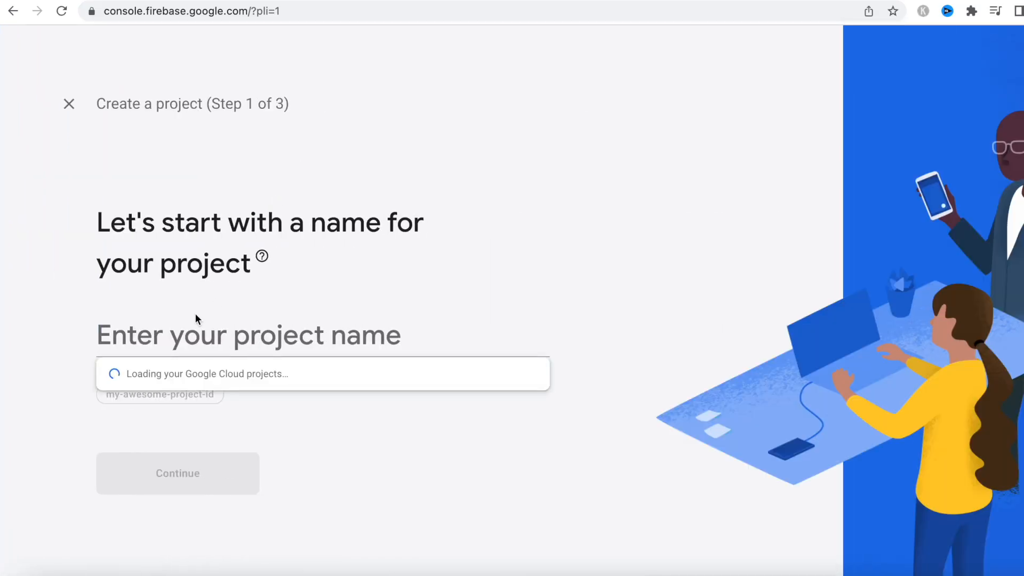
- Create the Firebase project 'study-app' and continue through setup to its overview
{"action": "type", "text": "study-app"}
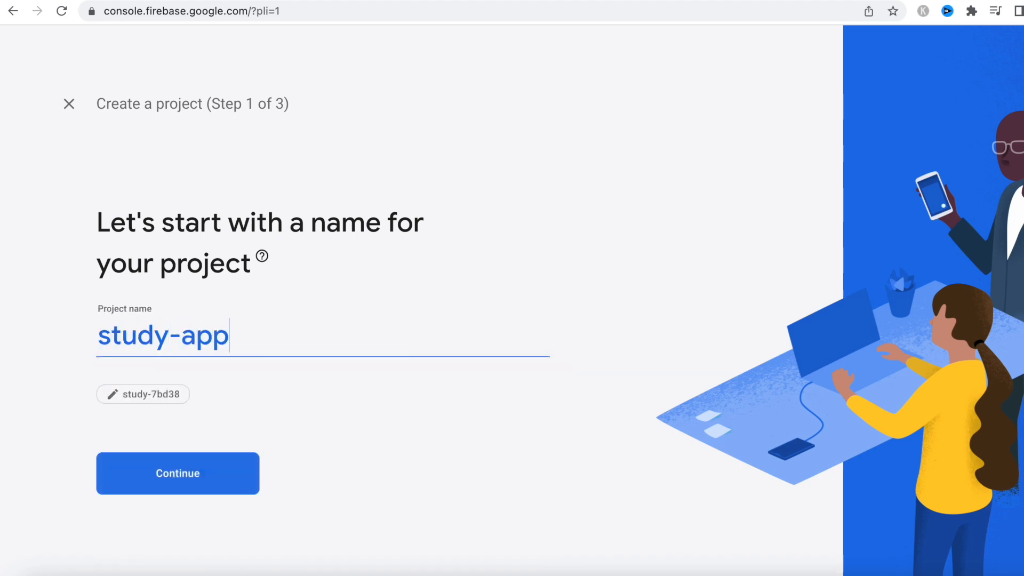
{"action": "left_click", "coordinate": [178, 473]}
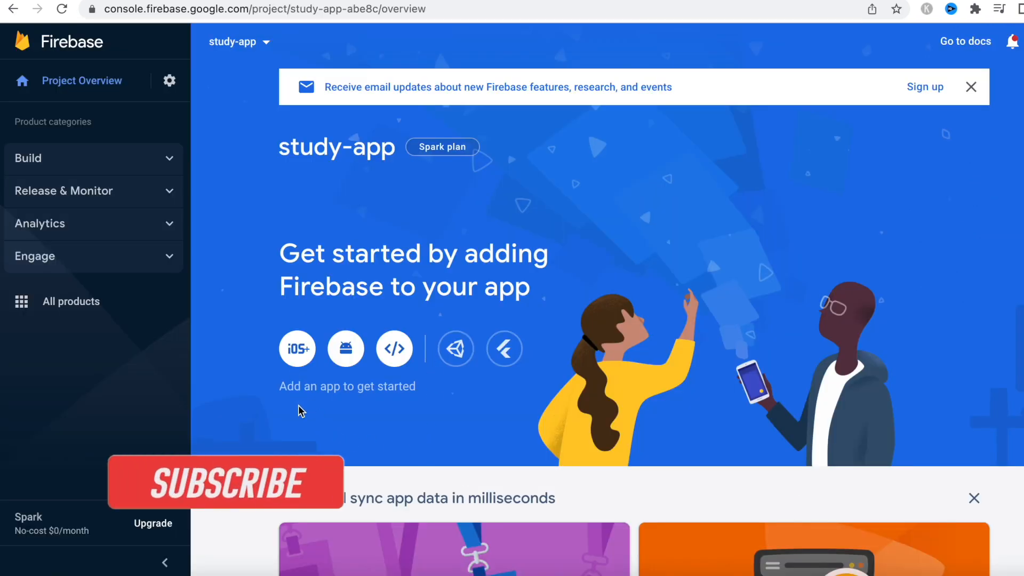
{"action": "left_click", "coordinate": [220, 482]}
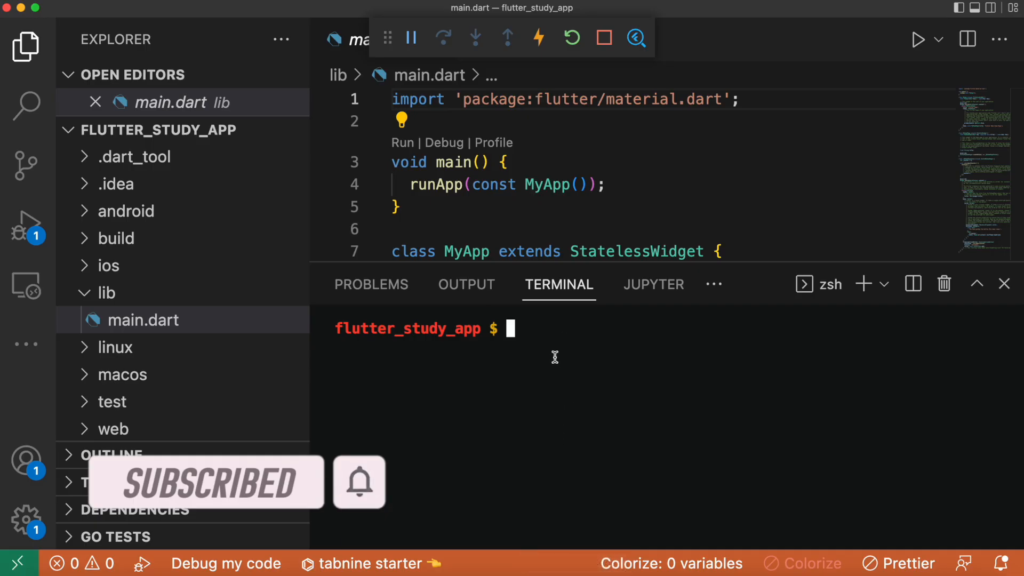
{"action": "mouse_move", "coordinate": [558, 366]}
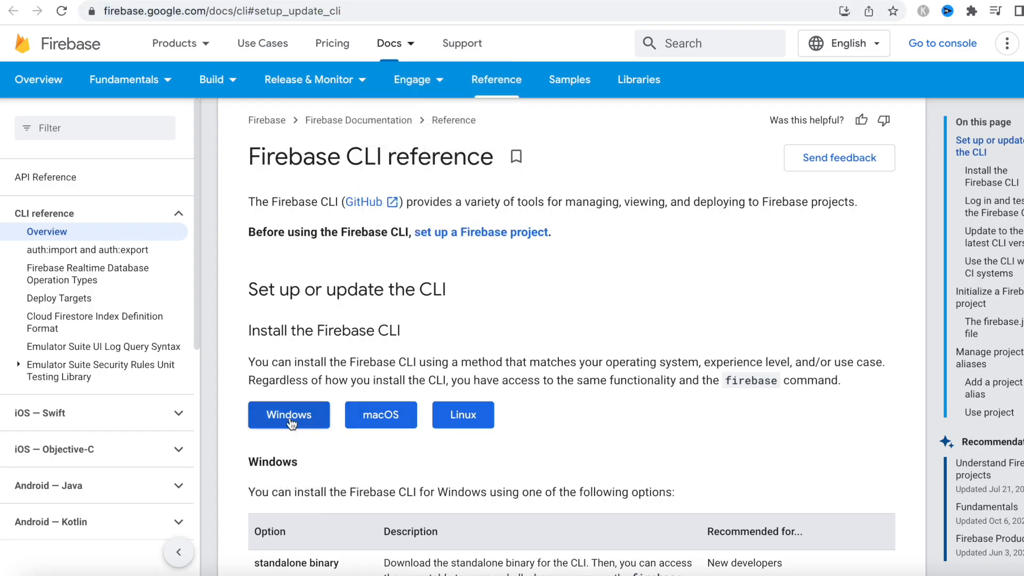
{"action": "scroll", "scroll_direction": "down", "scroll_amount": 3}
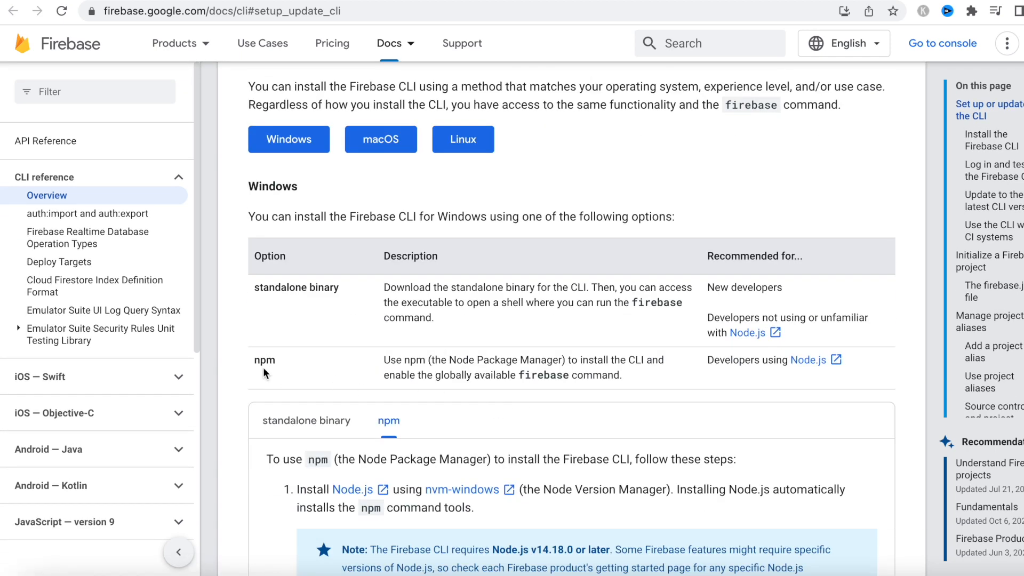
{"action": "scroll", "scroll_direction": "down", "scroll_amount": 3}
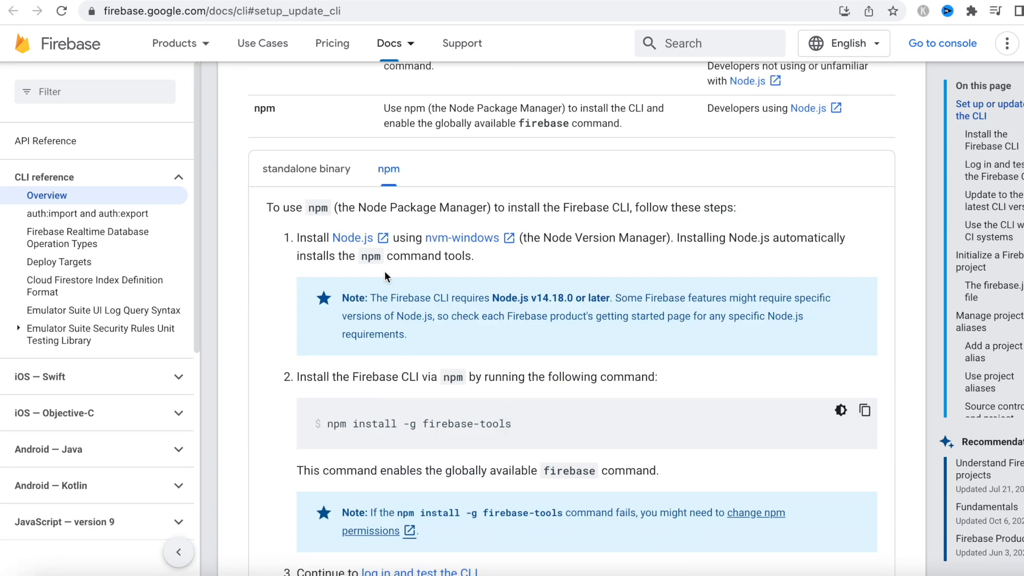
{"action": "mouse_move", "coordinate": [369, 244]}
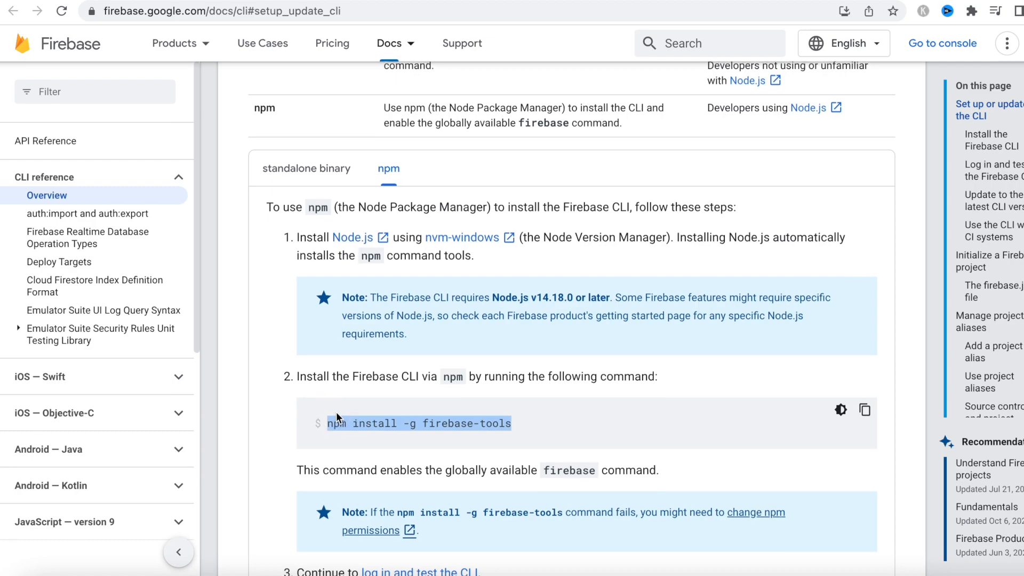
{"action": "scroll", "scroll_direction": "down", "scroll_amount": 3}
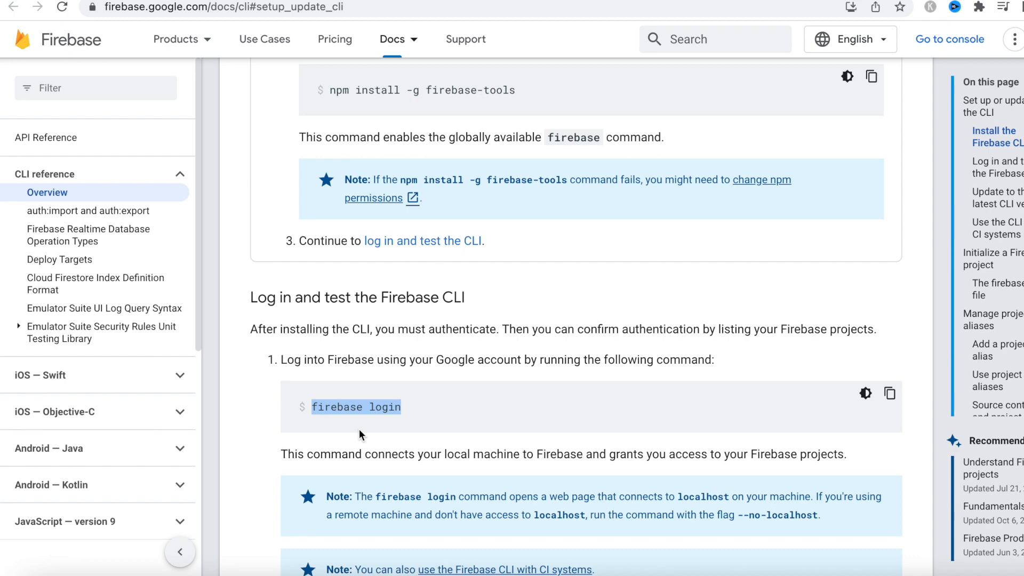
{"action": "scroll", "scroll_direction": "down", "scroll_amount": 3}
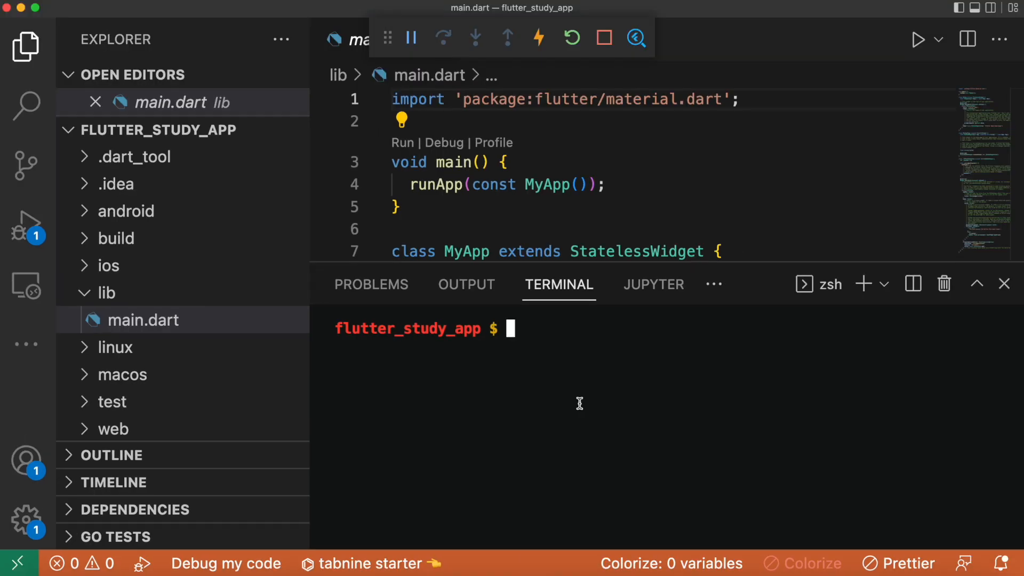
- Run flutterfire configure and select the study-app Firebase project
{"action": "type", "text": "flutt"}
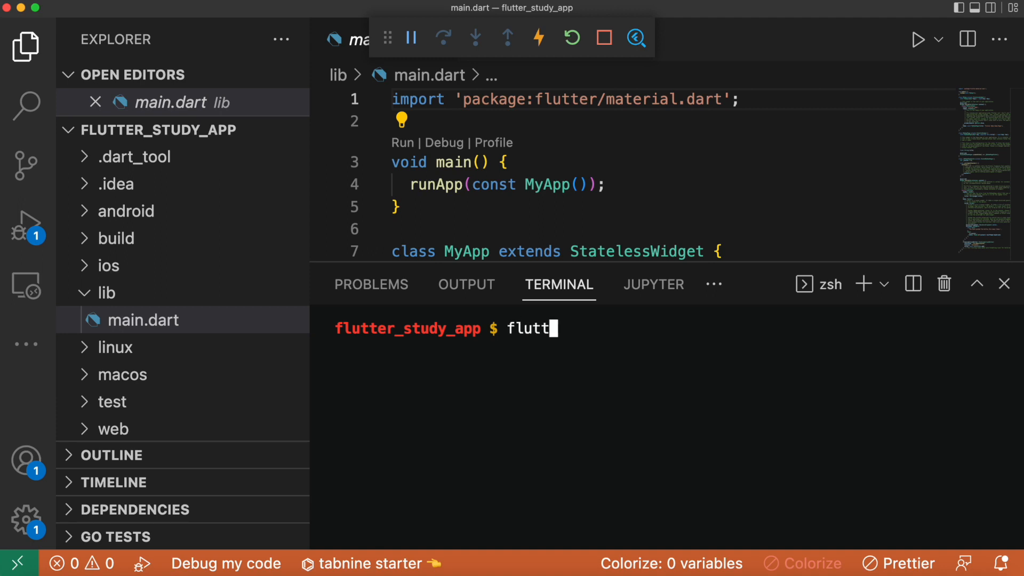
{"action": "type", "text": "erfire configu"}
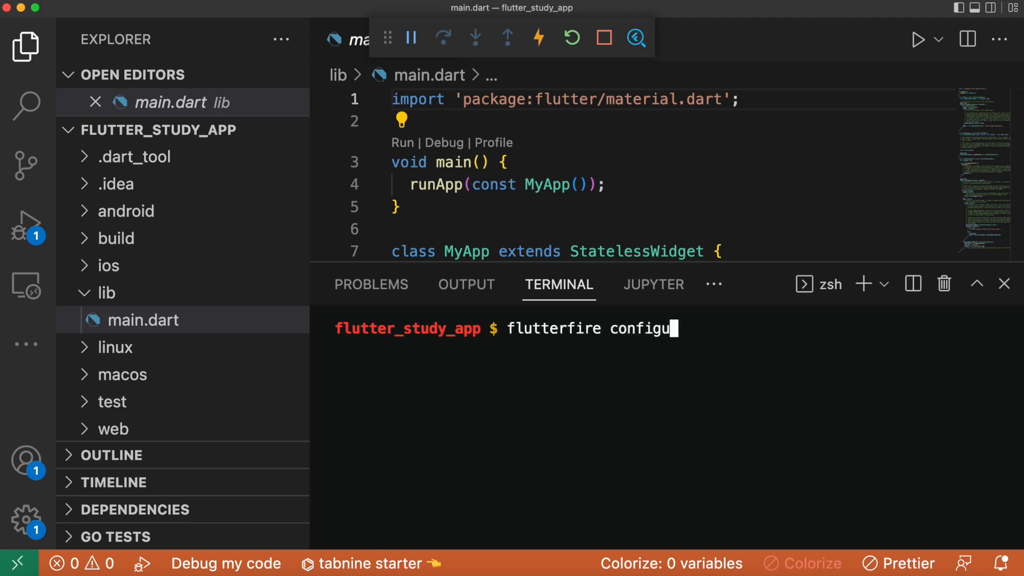
{"action": "key", "text": "Enter"}
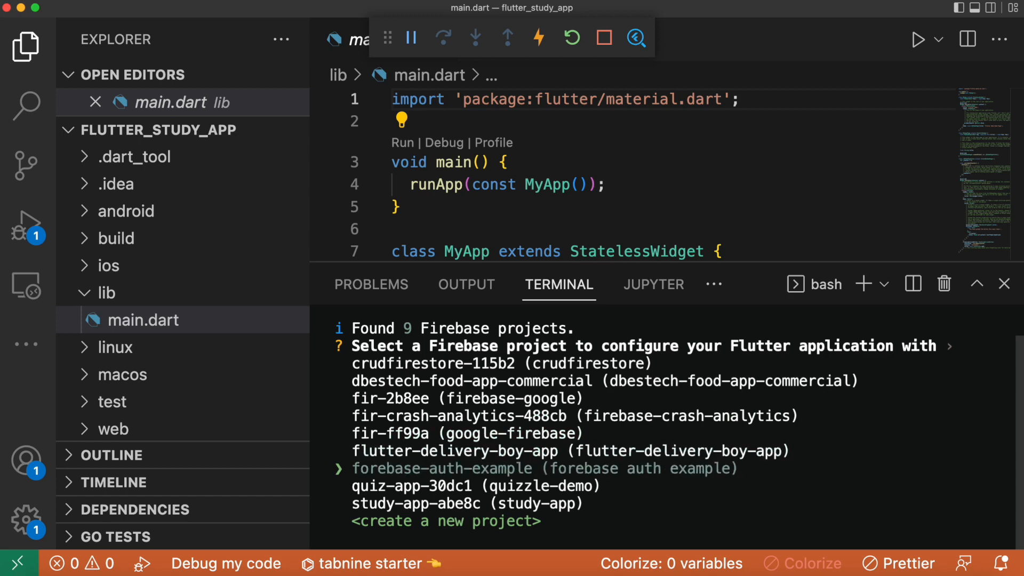
{"action": "key", "text": "Down"}
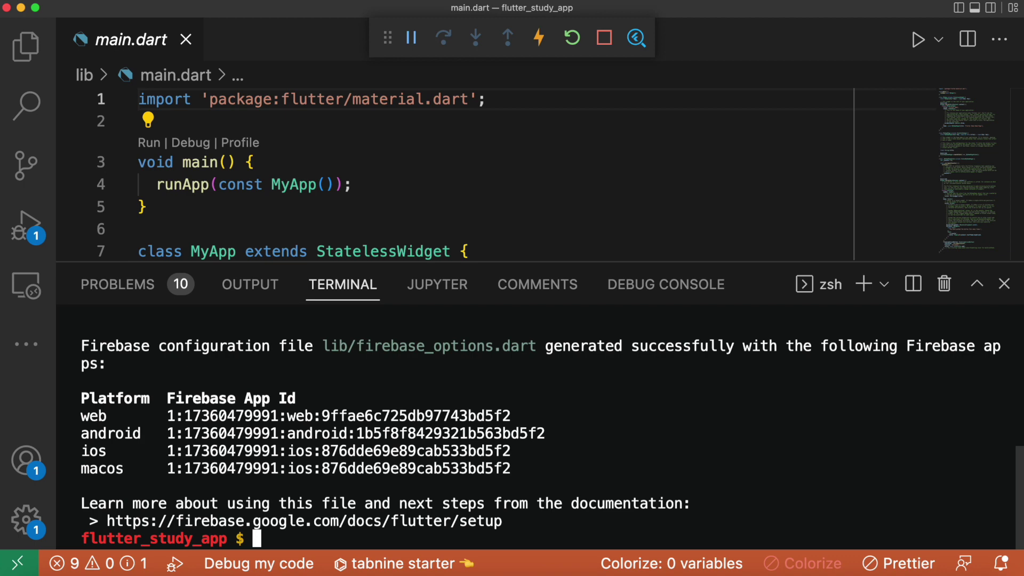
- Expand the android, lib and ios/Runner folders to inspect the generated Firebase files
{"action": "left_click", "coordinate": [24, 46]}
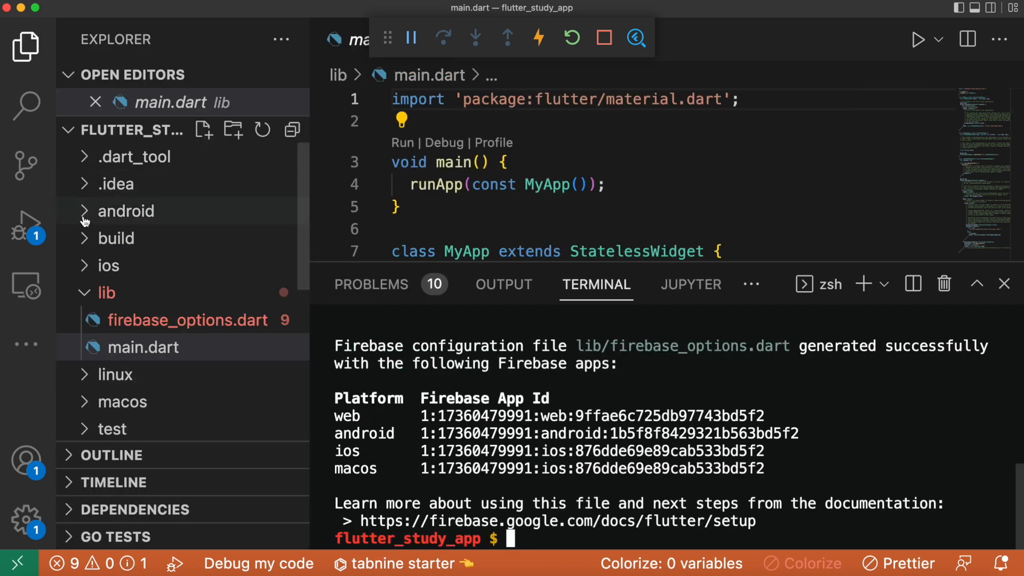
{"action": "left_click", "coordinate": [126, 211]}
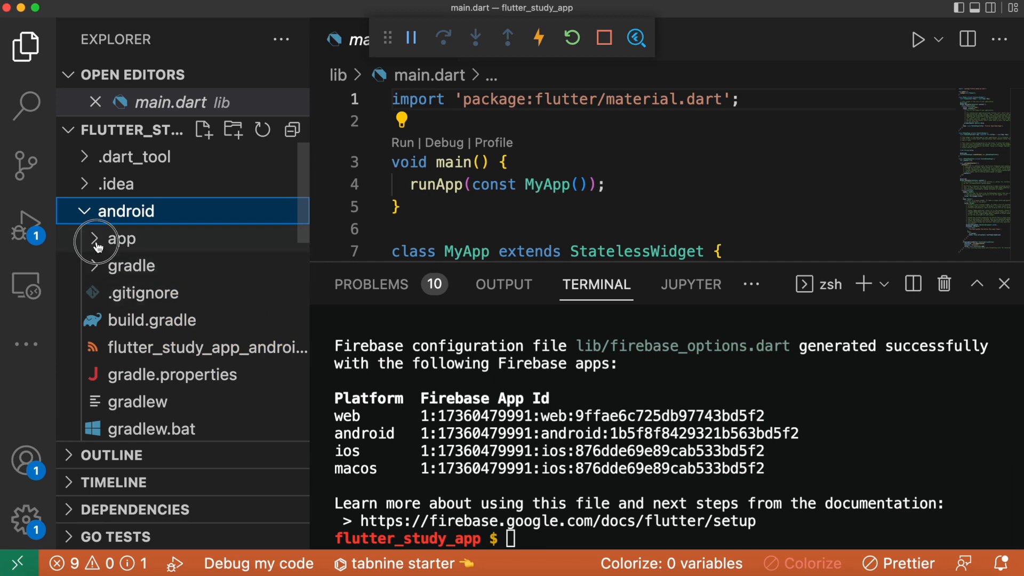
{"action": "left_click", "coordinate": [99, 238]}
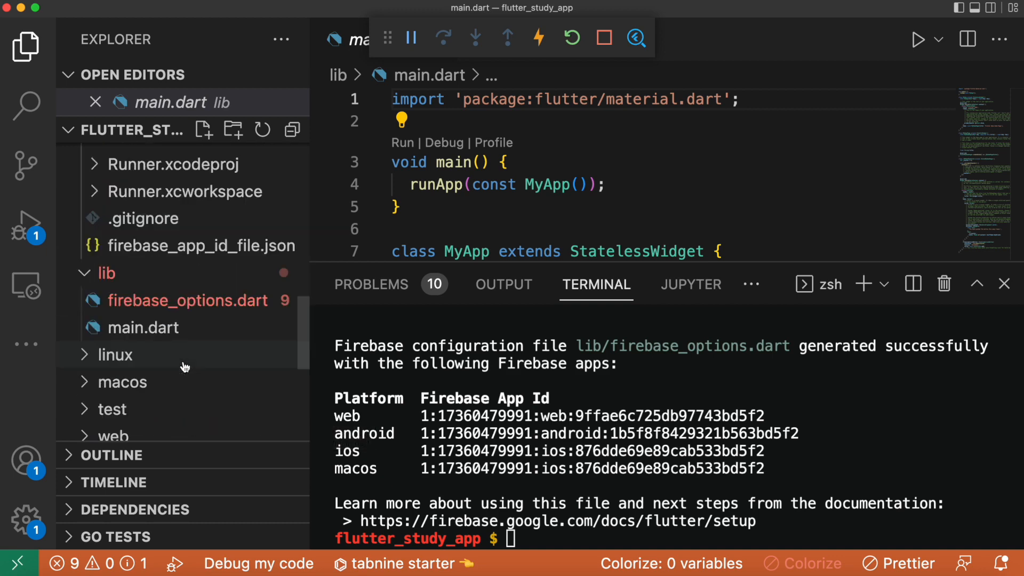
{"action": "left_click", "coordinate": [134, 261]}
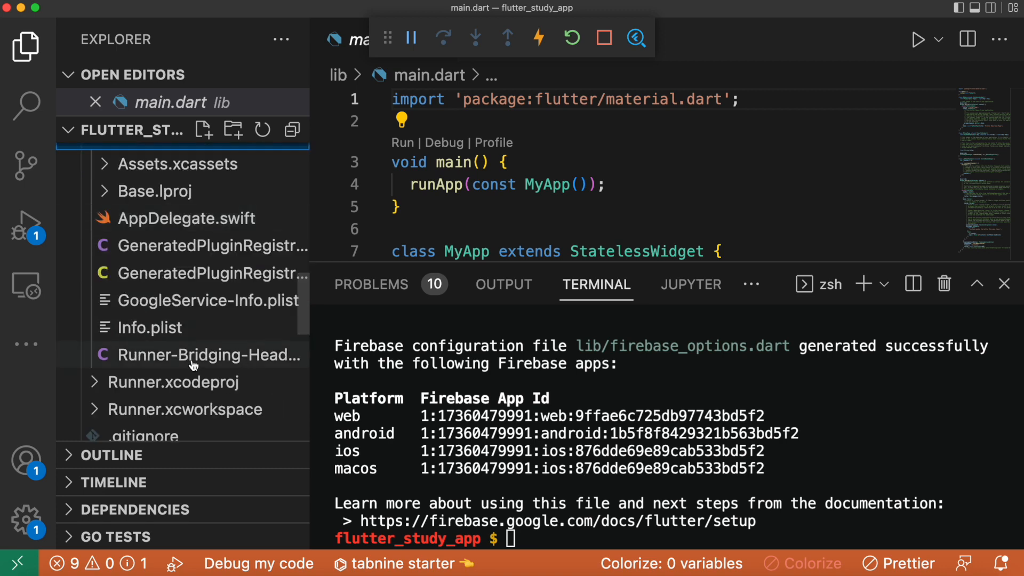
{"action": "mouse_move", "coordinate": [241, 323]}
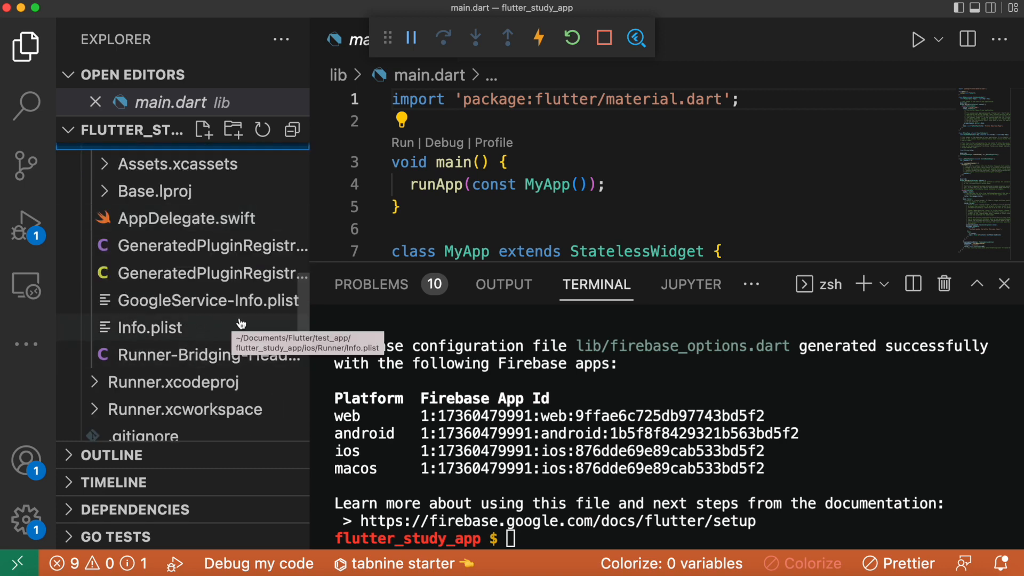
{"action": "mouse_move", "coordinate": [279, 322]}
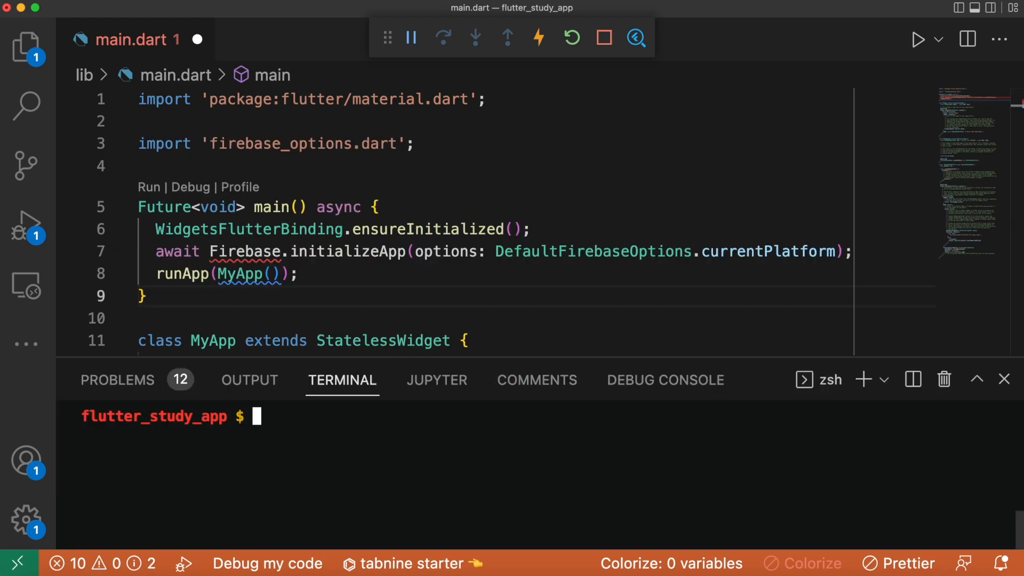
- Add firebase_core, import it in main.dart, and launch the app on the iPhone simulator
{"action": "type", "text": "flutter pub add firebase_core"}
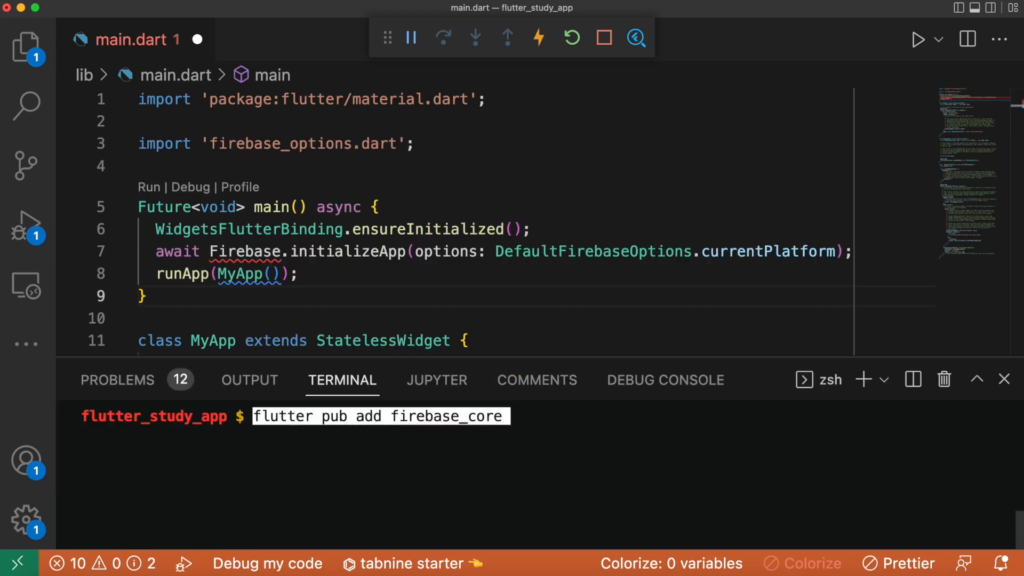
{"action": "key", "text": "Enter"}
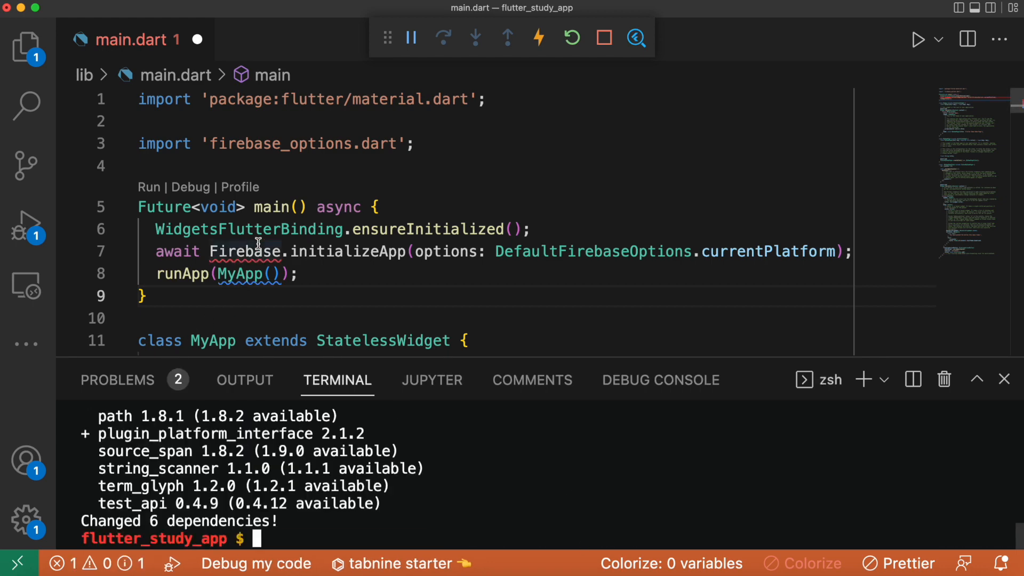
{"action": "left_click", "coordinate": [245, 251]}
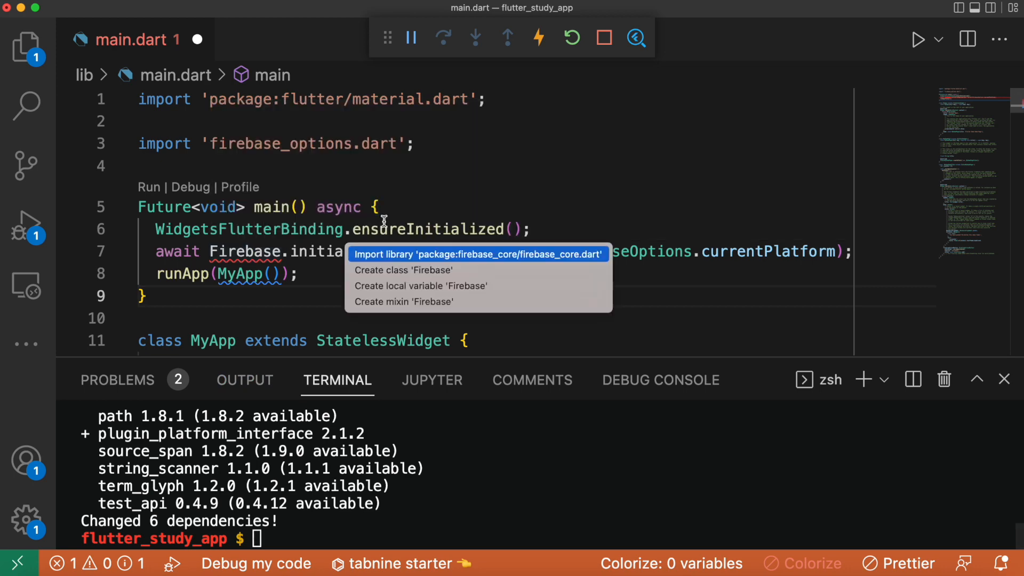
{"action": "left_click", "coordinate": [478, 254]}
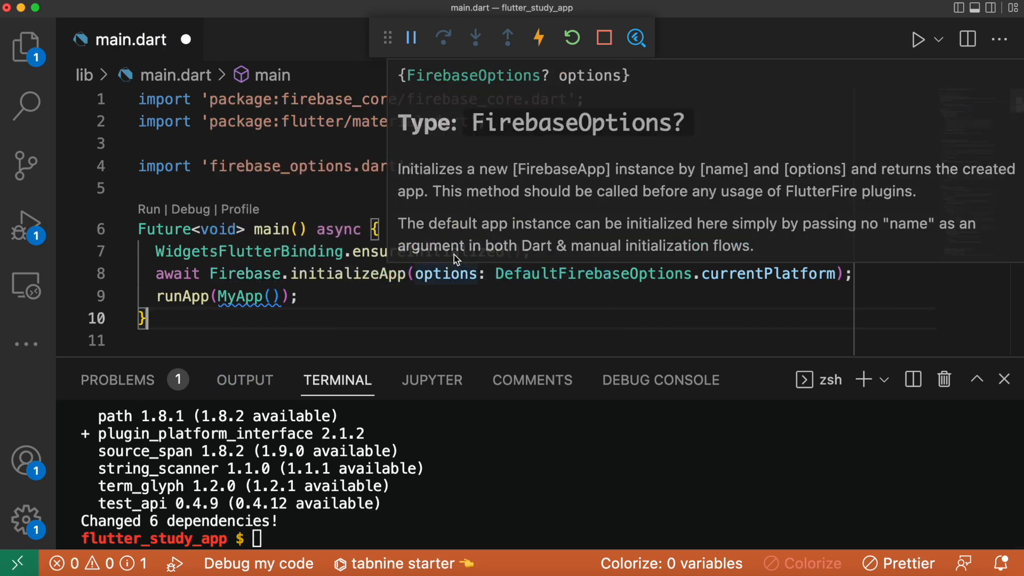
{"action": "mouse_move", "coordinate": [420, 306]}
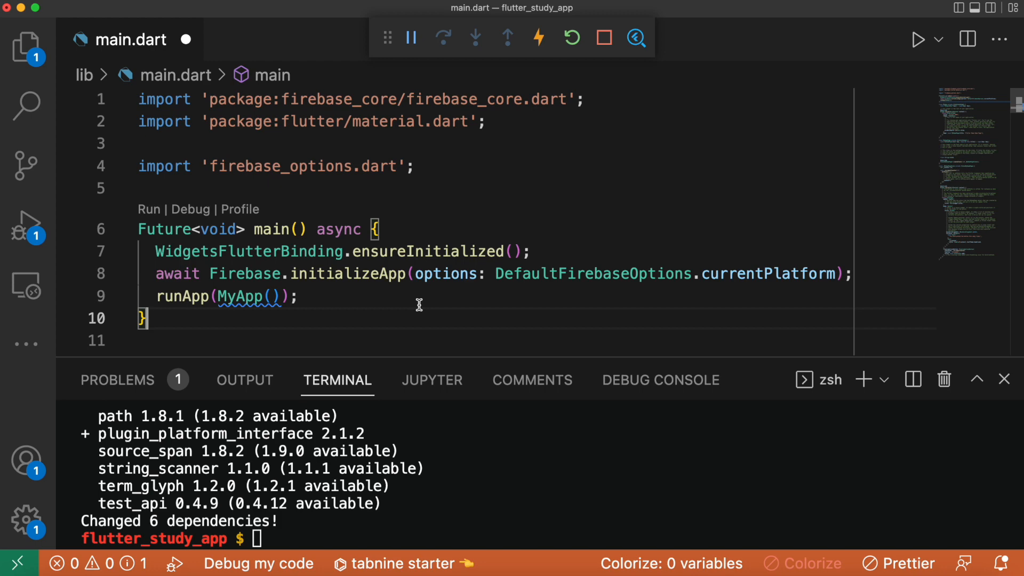
{"action": "left_click", "coordinate": [412, 36]}
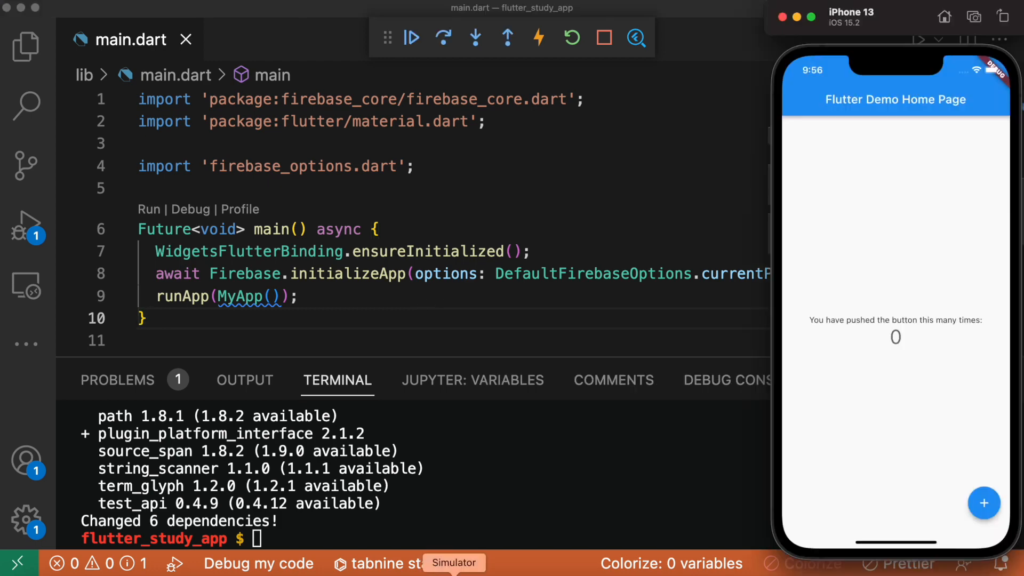